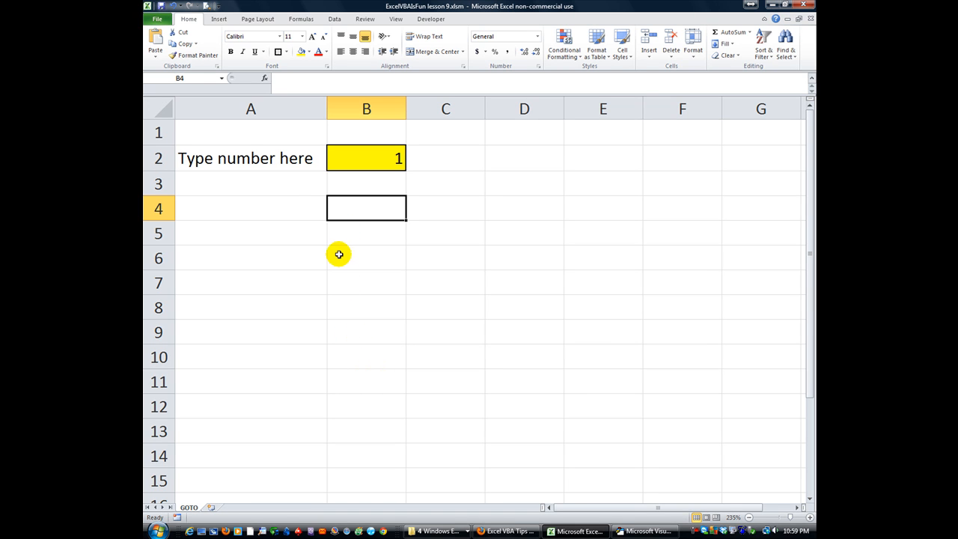
pyautogui.moveTo(293, 212)
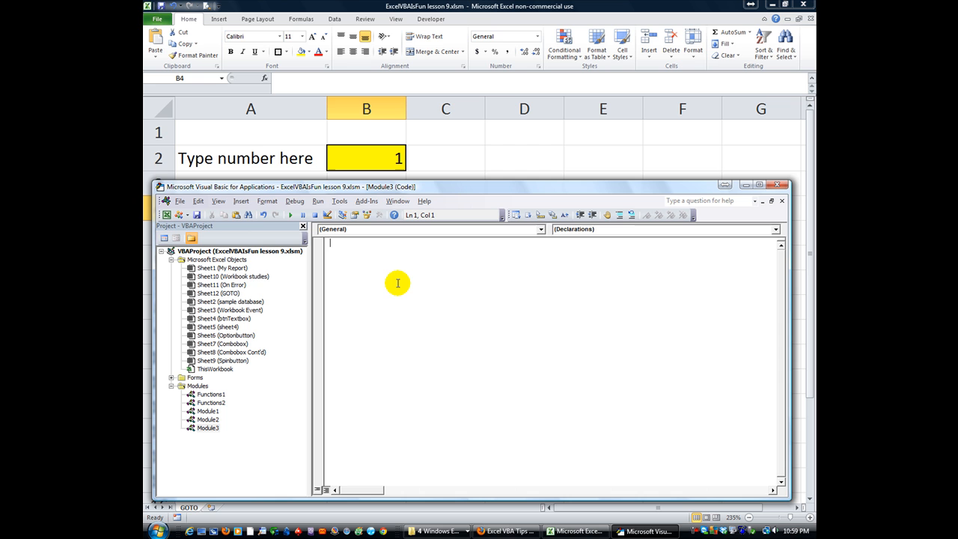
# Create an empty Sub AnalyzeNumber procedure in the module.
pyautogui.write('sub')
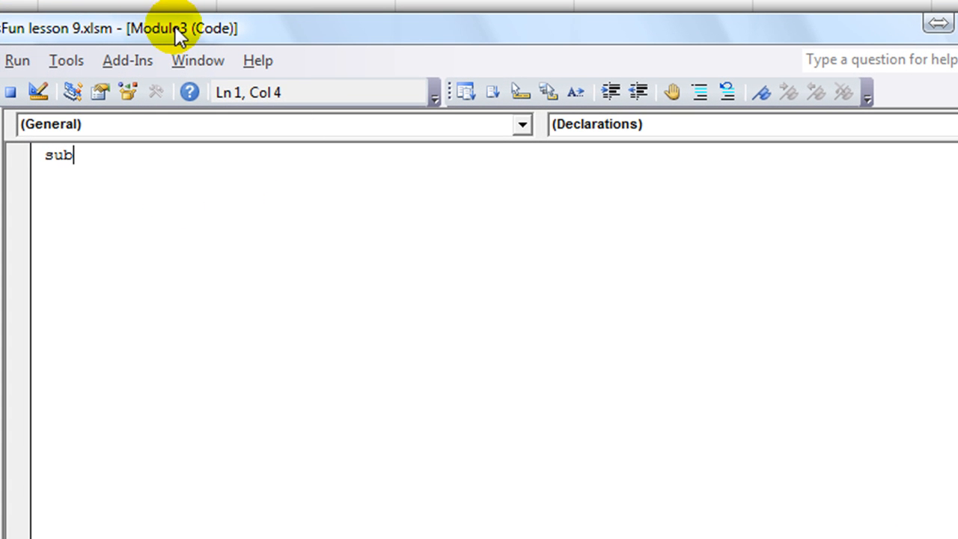
pyautogui.moveTo(92, 183)
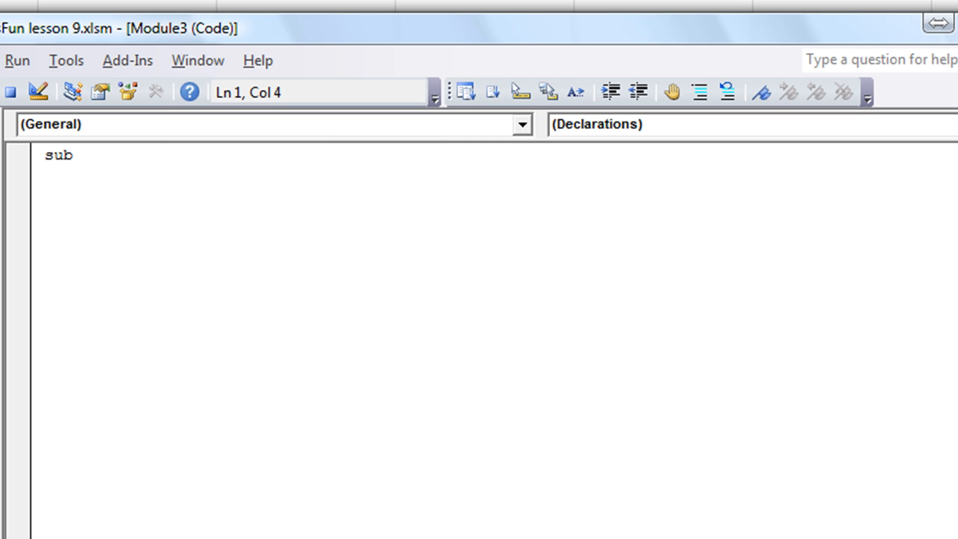
pyautogui.write('" "')
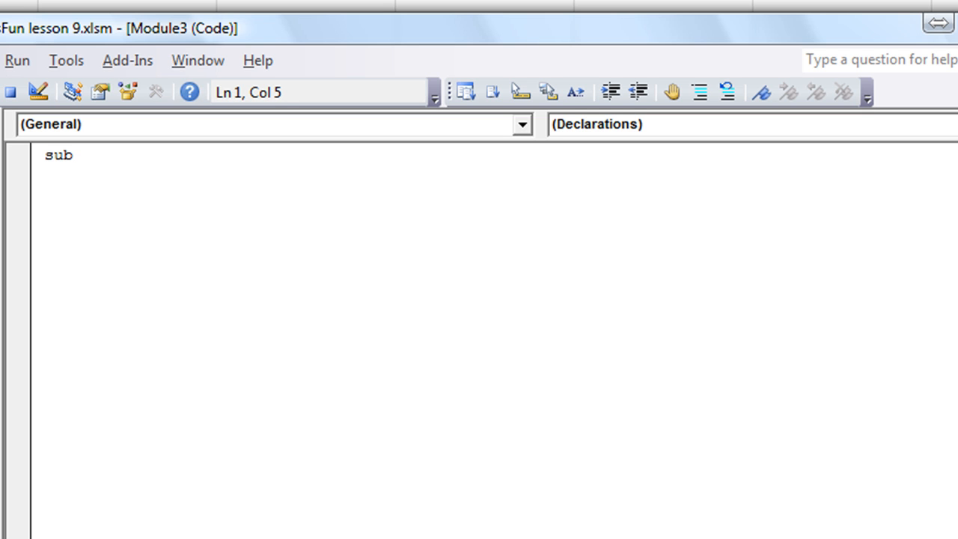
pyautogui.write('AnalyzeNumber(')
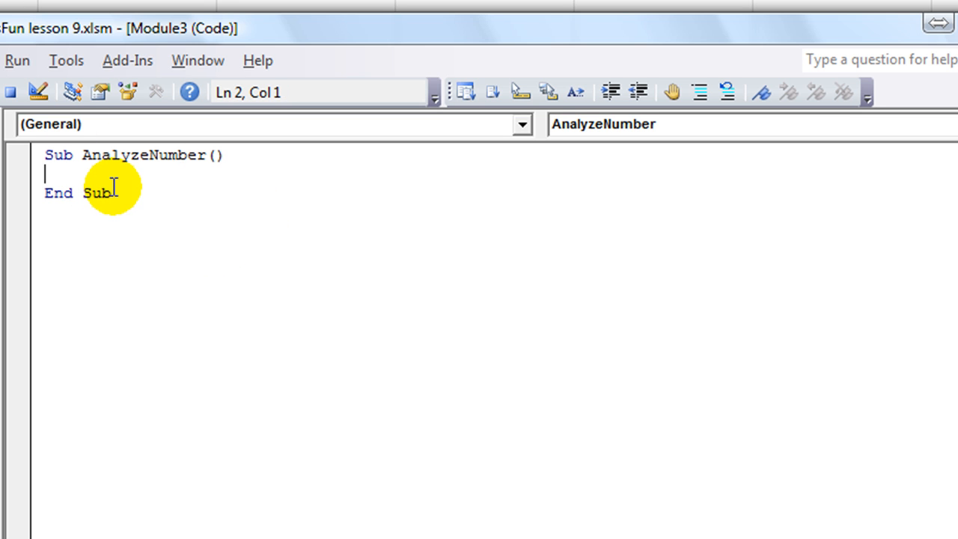
# Store Range("b2") in a variable, then select the name Number to rename it myNum.
pyautogui.write('num')
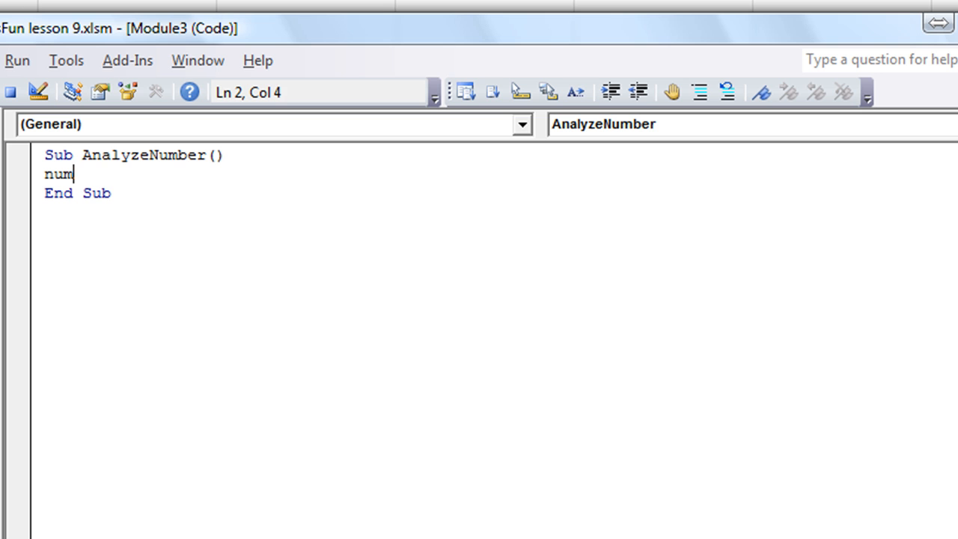
pyautogui.write('ber')
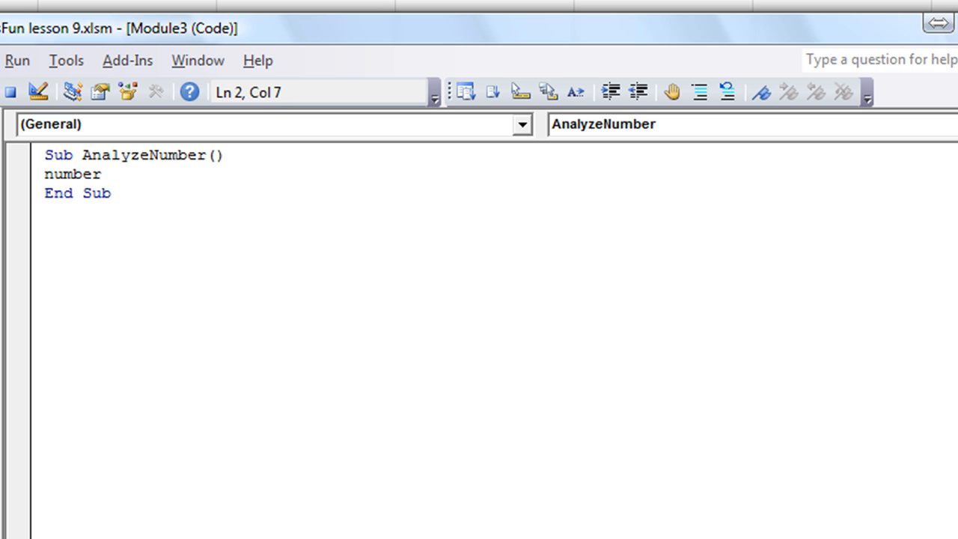
pyautogui.write('=range (')
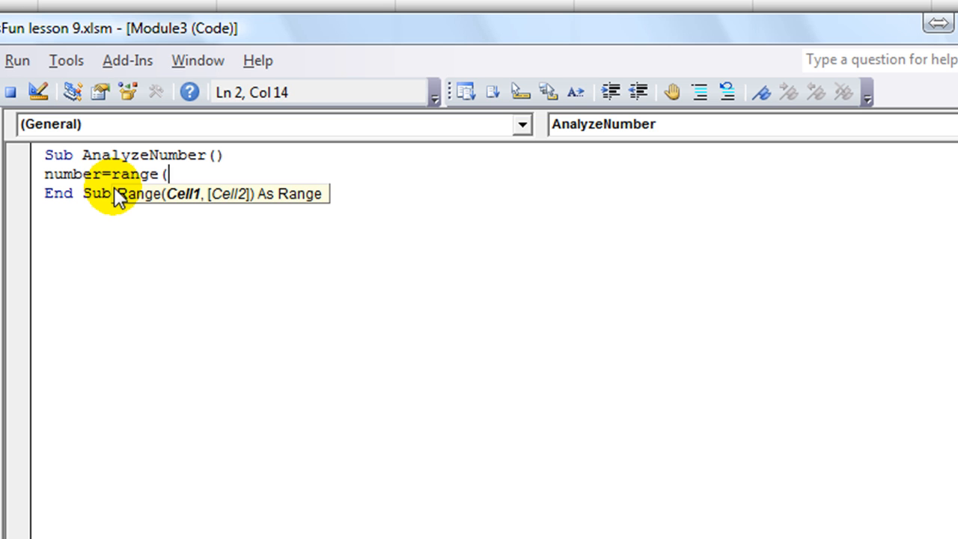
pyautogui.write('"')
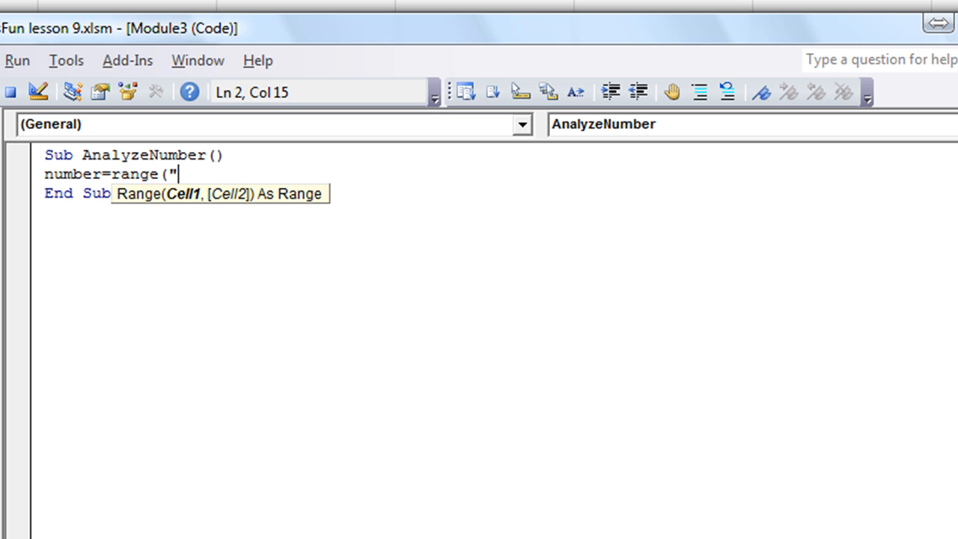
pyautogui.write('b')
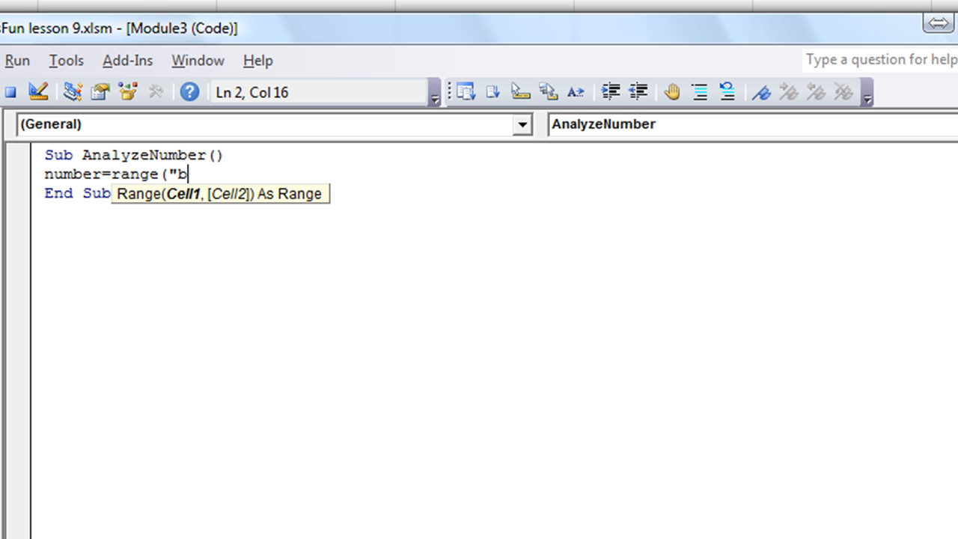
pyautogui.write('2')
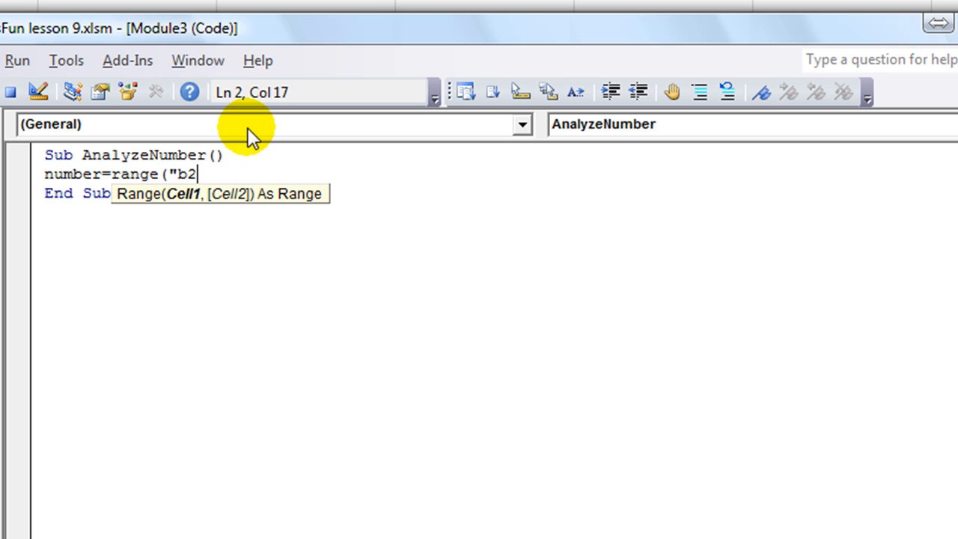
pyautogui.write('")')
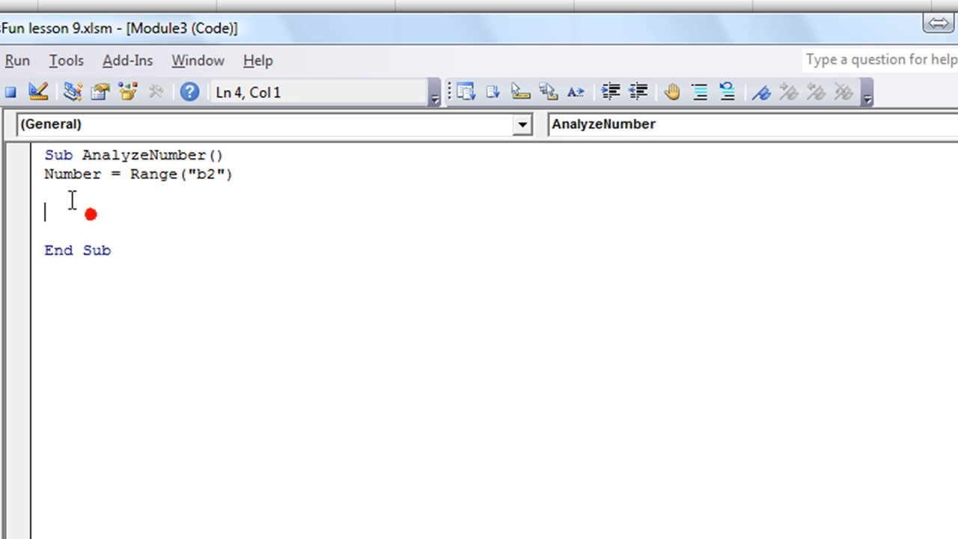
pyautogui.doubleClick(72, 173)
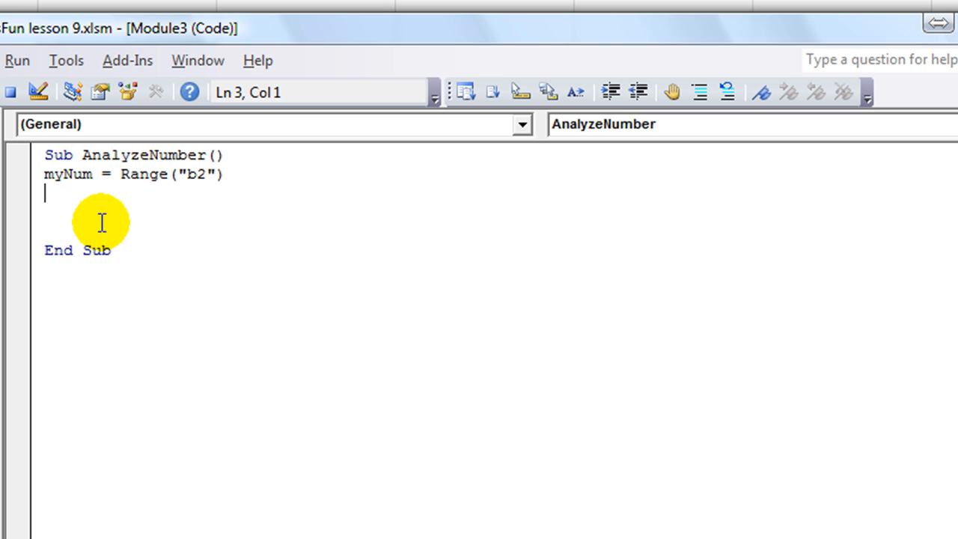
# Write If myNum > 4 Then with GoTo badmsg on the indented line below.
pyautogui.write('If')
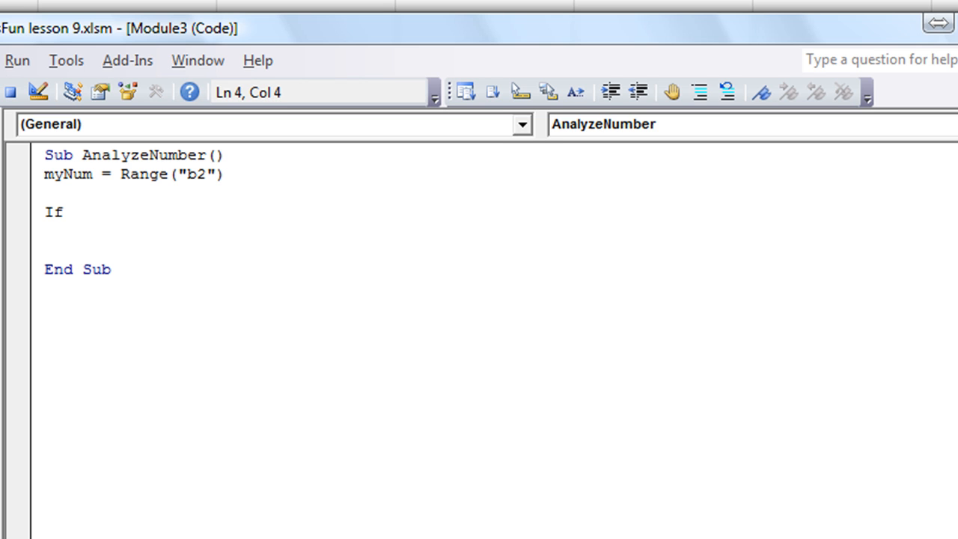
pyautogui.write('my')
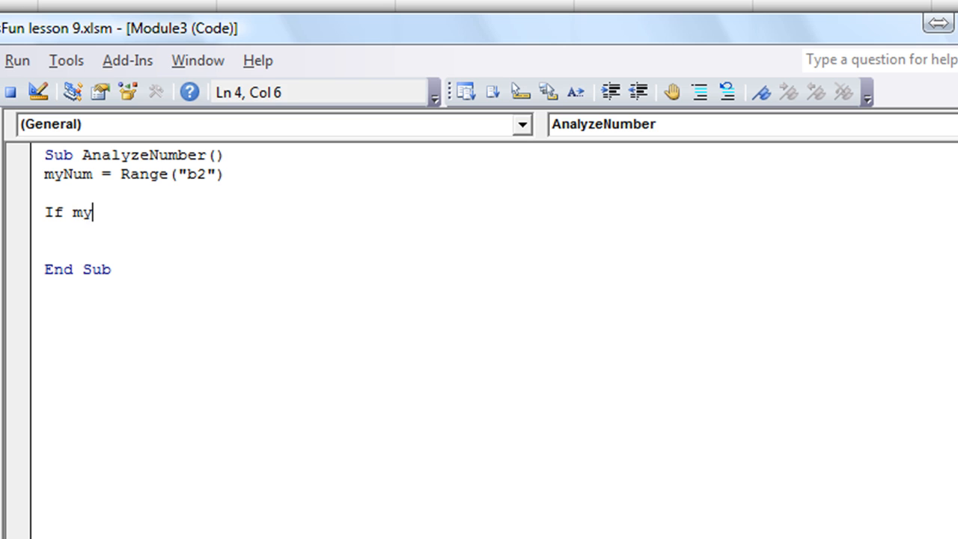
pyautogui.write('Num')
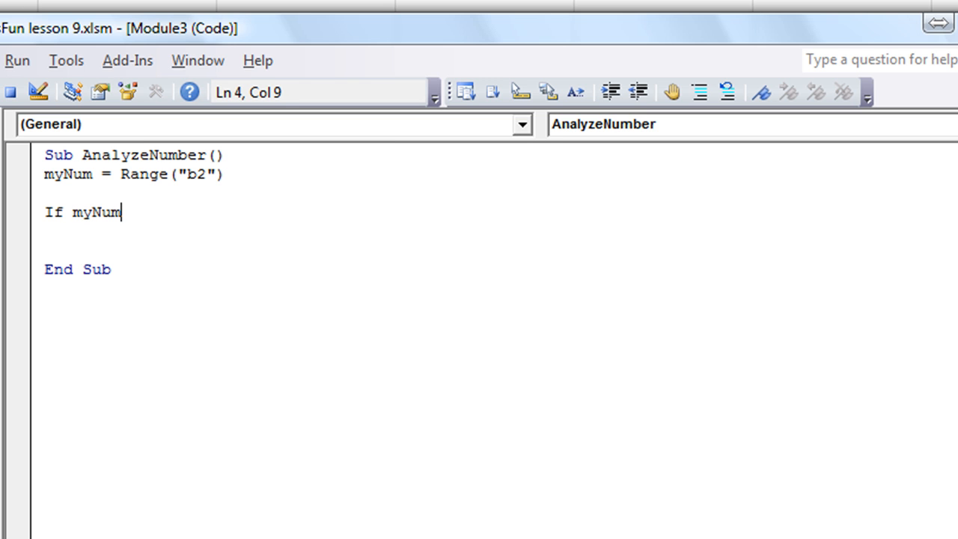
pyautogui.write('>')
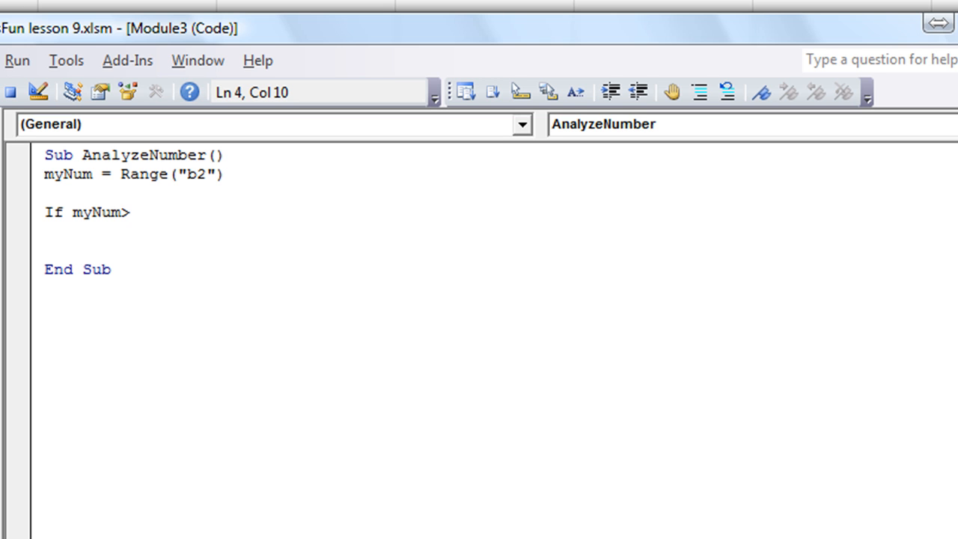
pyautogui.write('4')
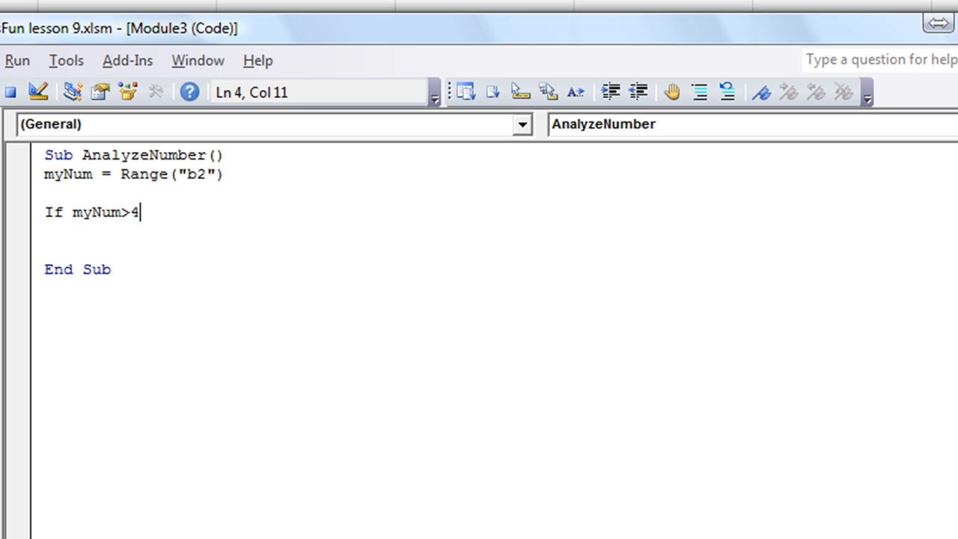
pyautogui.write('Then')
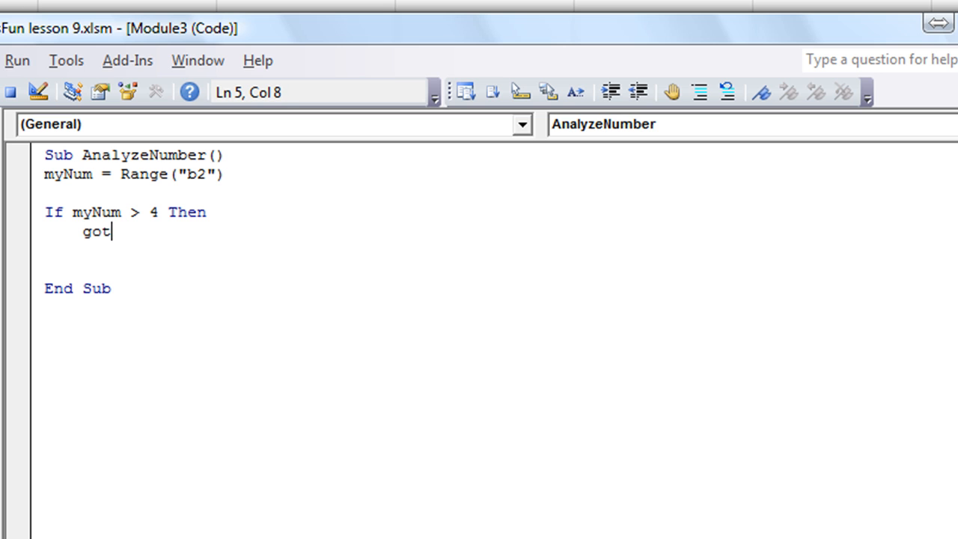
pyautogui.write('o')
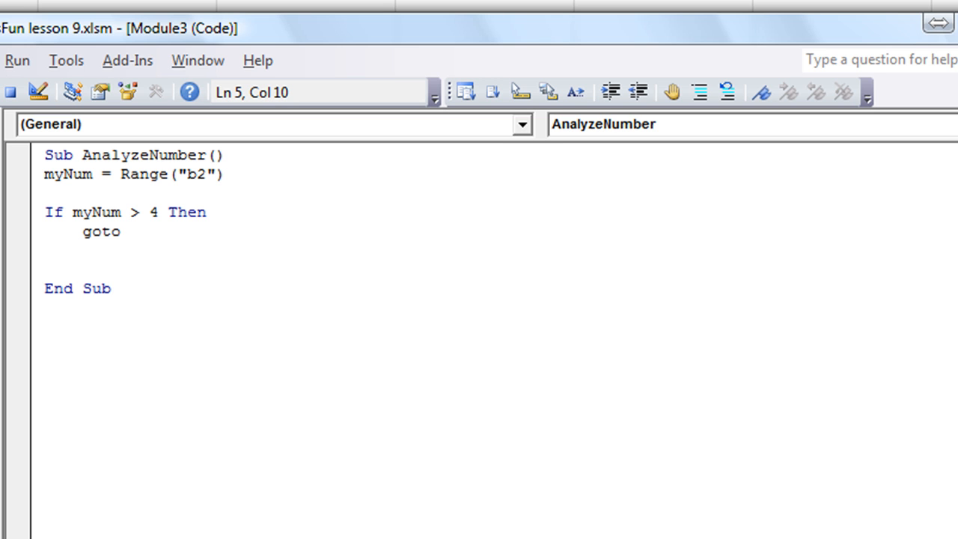
pyautogui.write('badmsg')
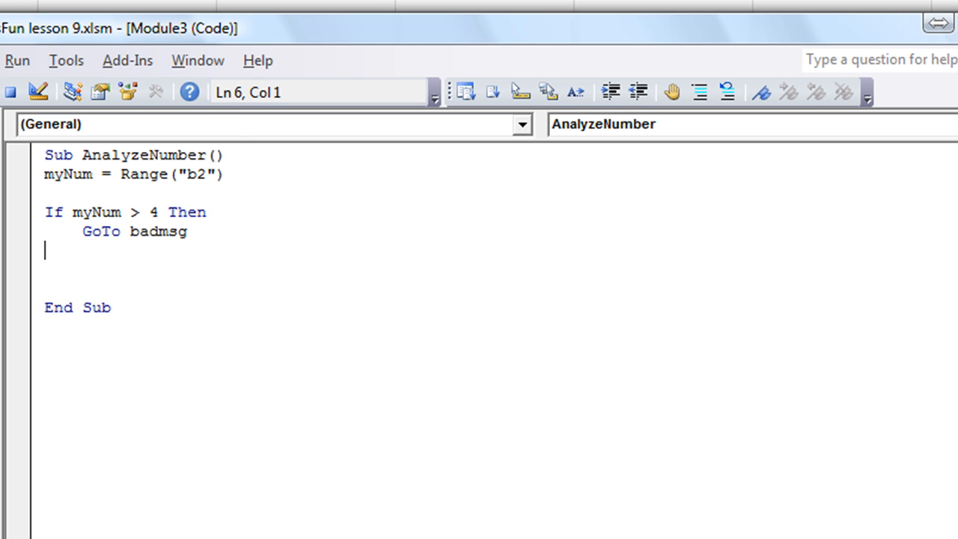
# Add the Else branch with GoTo goodmsg and close the block with End If.
pyautogui.write('else')
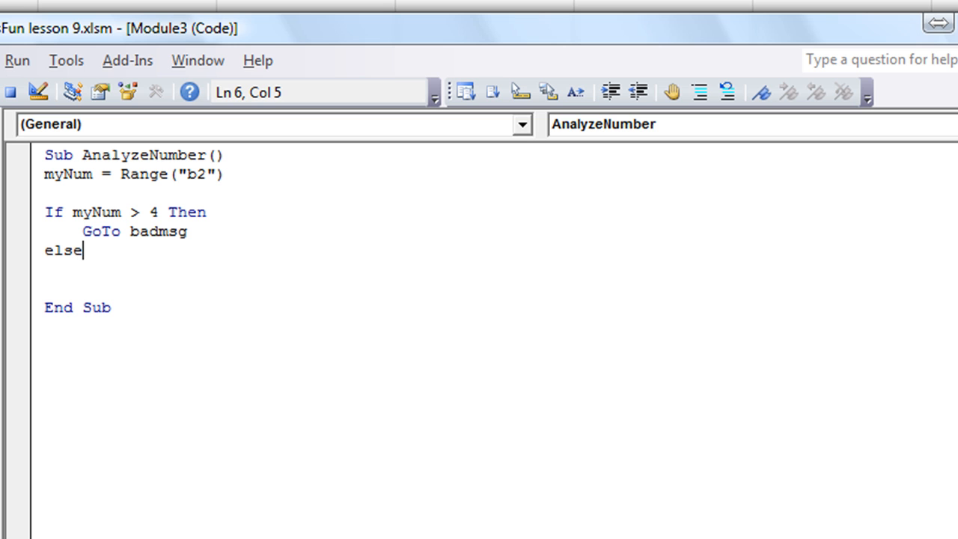
pyautogui.press('enter')
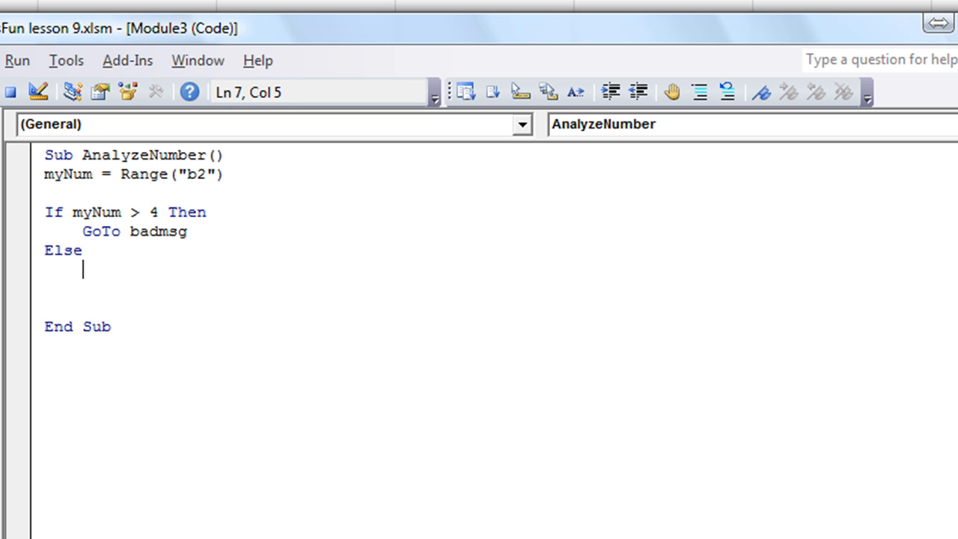
pyautogui.write('got goodmsg')
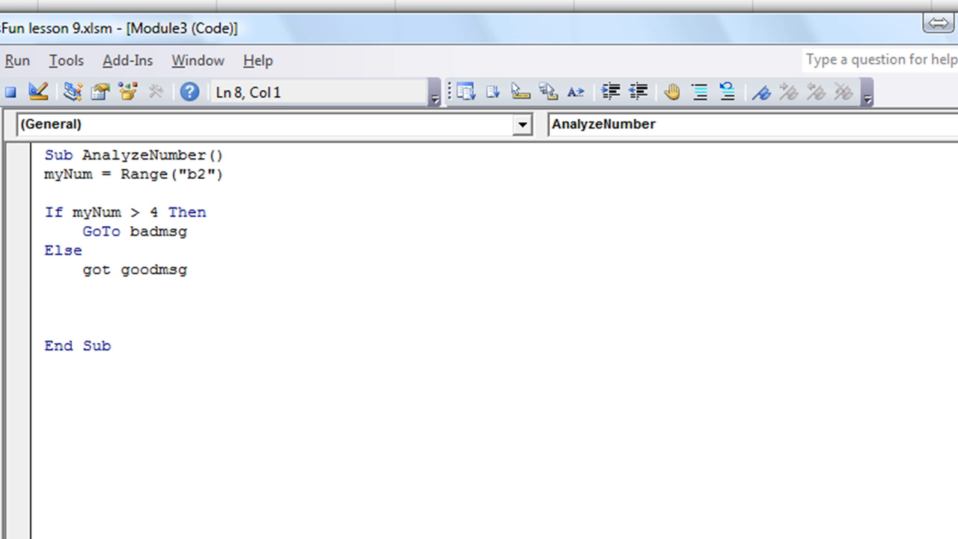
pyautogui.write('endif')
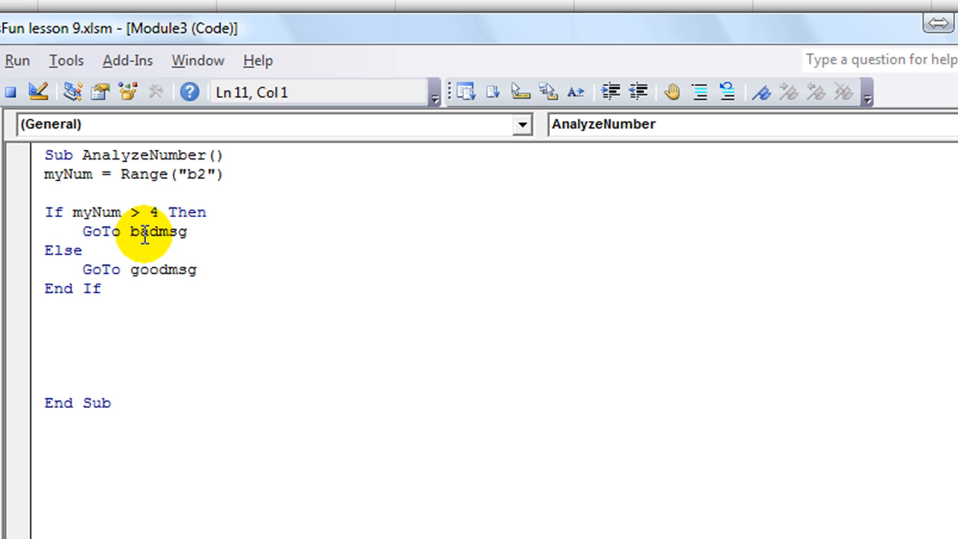
# Add the badmsg: and goodmsg: labels on separate lines below End If.
pyautogui.click(88, 270)
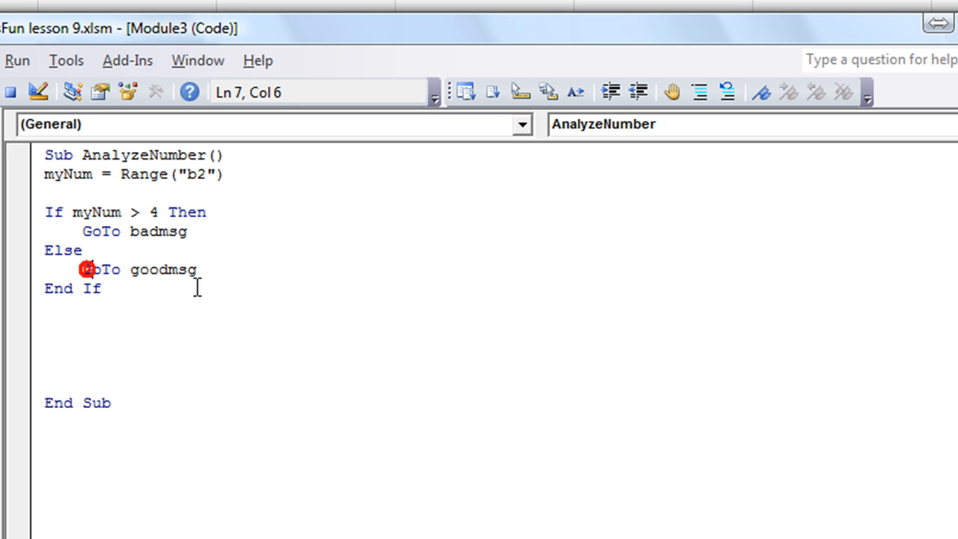
pyautogui.doubleClick(159, 231)
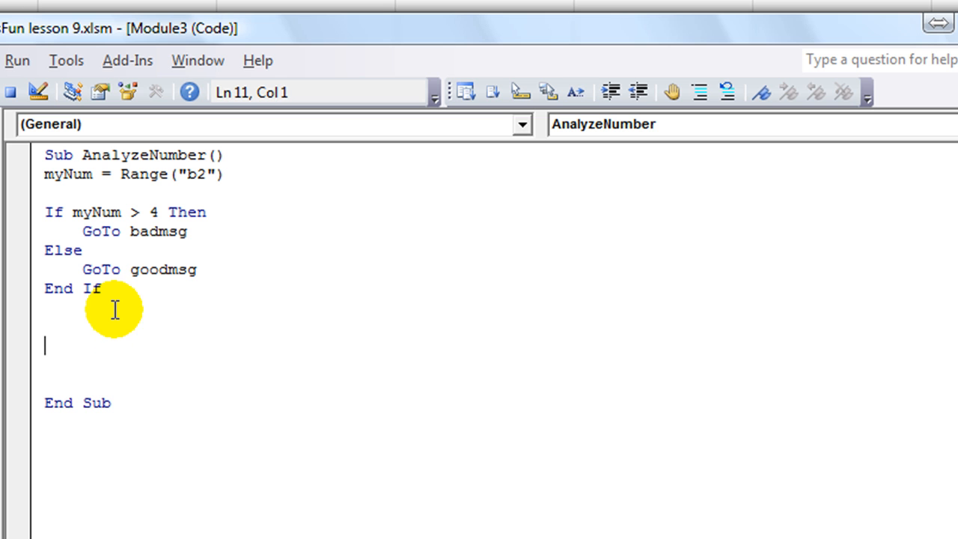
pyautogui.write('badmsg:')
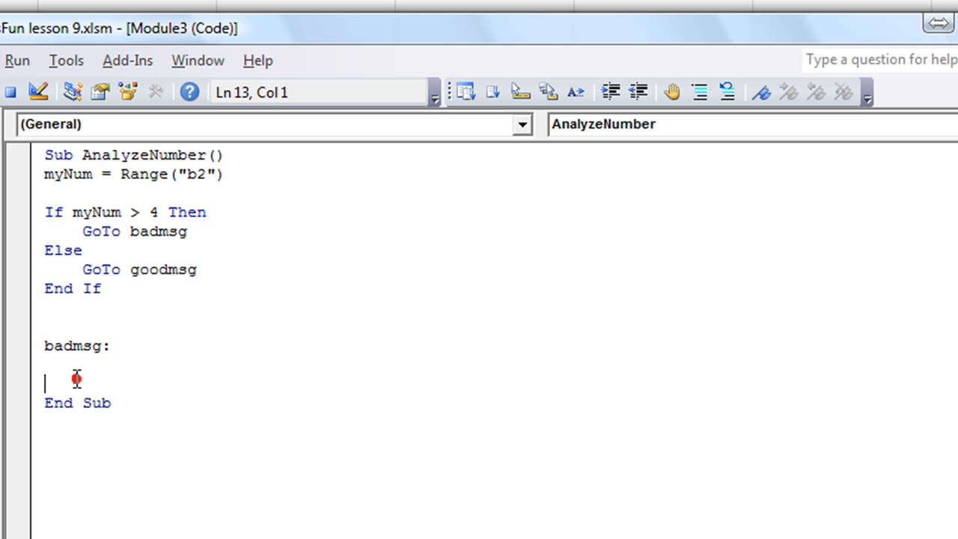
pyautogui.write('goodmsg:')
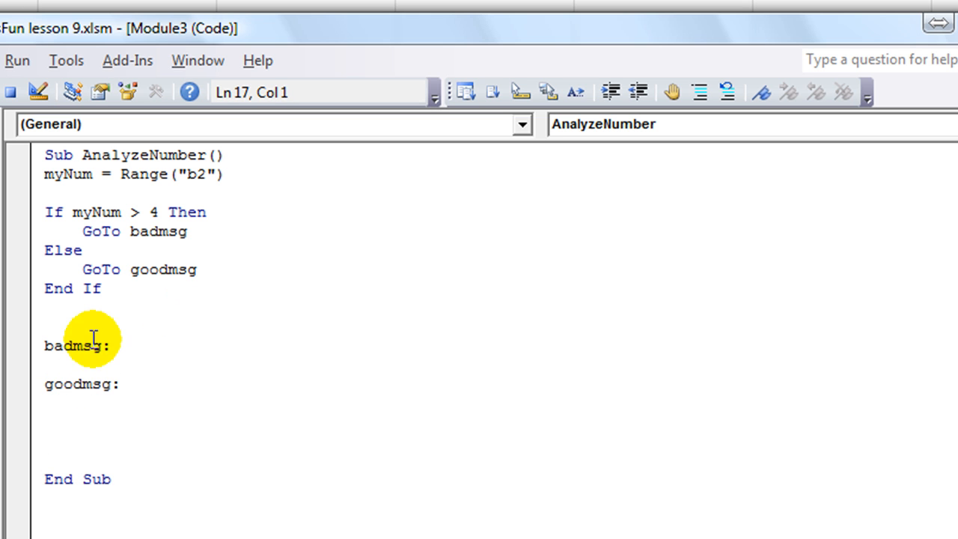
# Under badmsg: add MsgBox "BADD!" followed by GoTo ending.
pyautogui.click(150, 353)
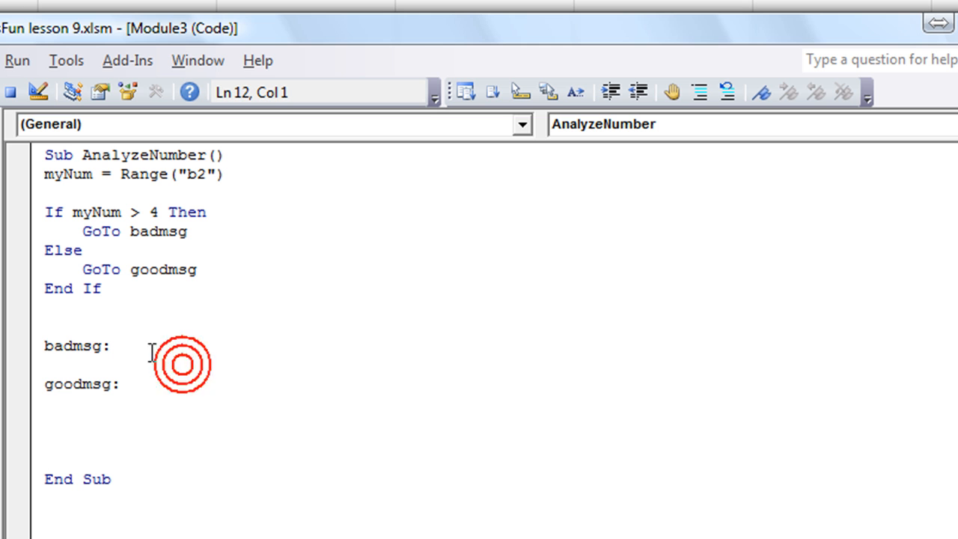
pyautogui.click(113, 346)
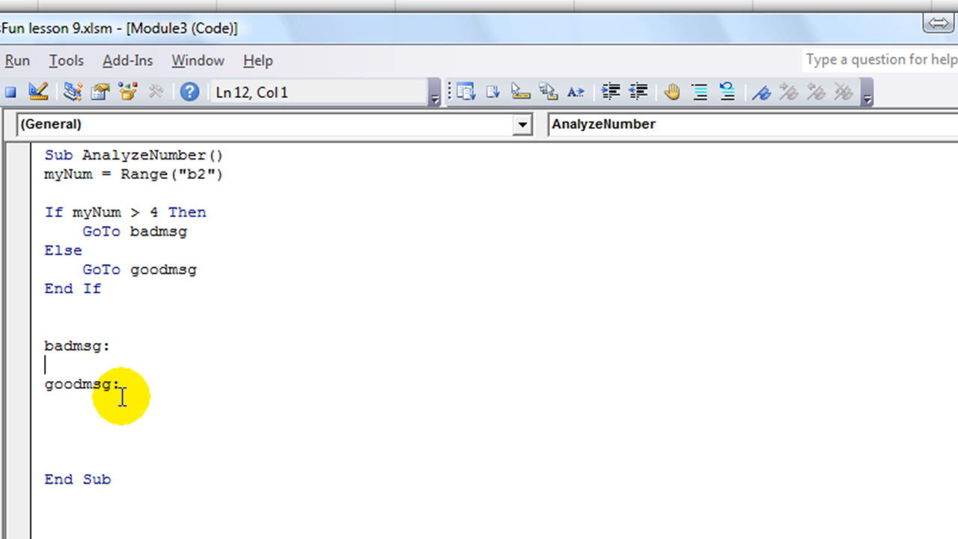
pyautogui.write('msgbox')
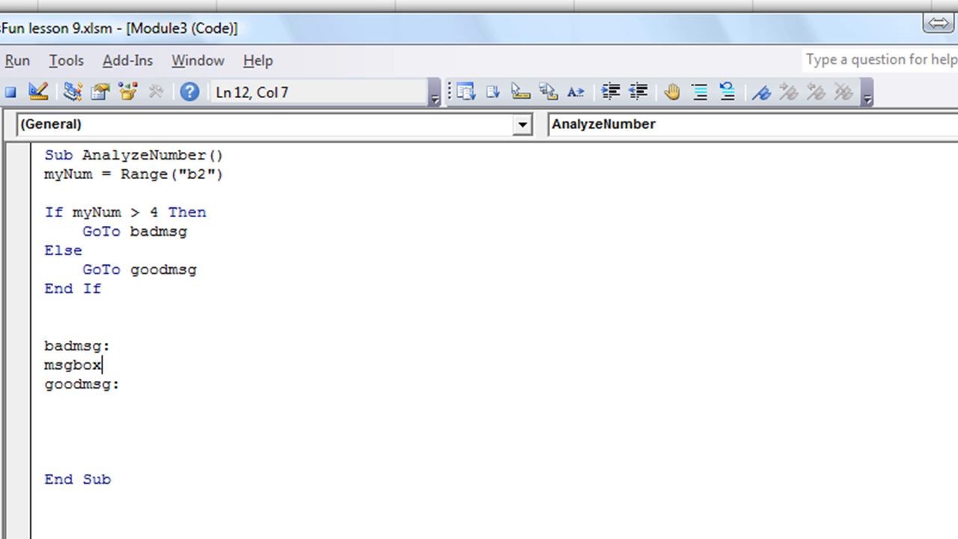
pyautogui.write('"')
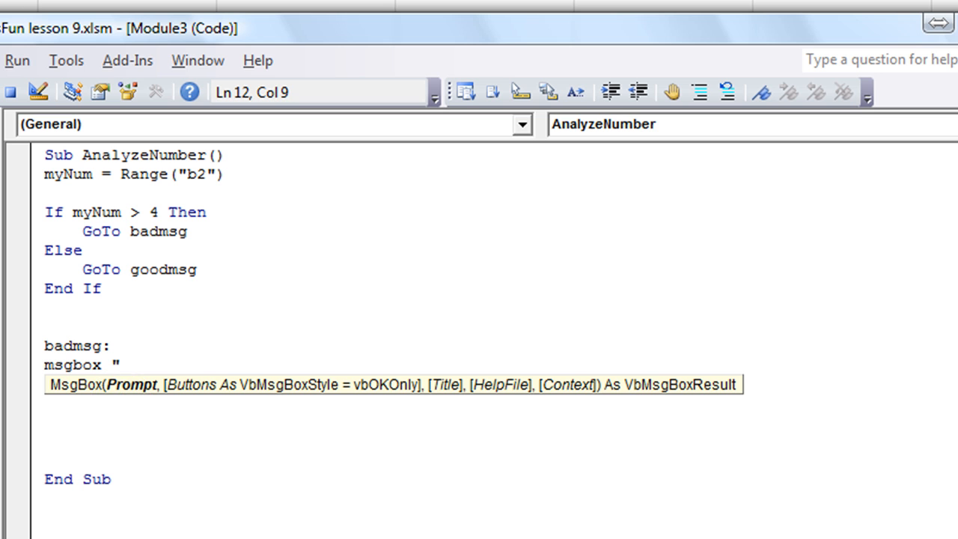
pyautogui.write('BADD')
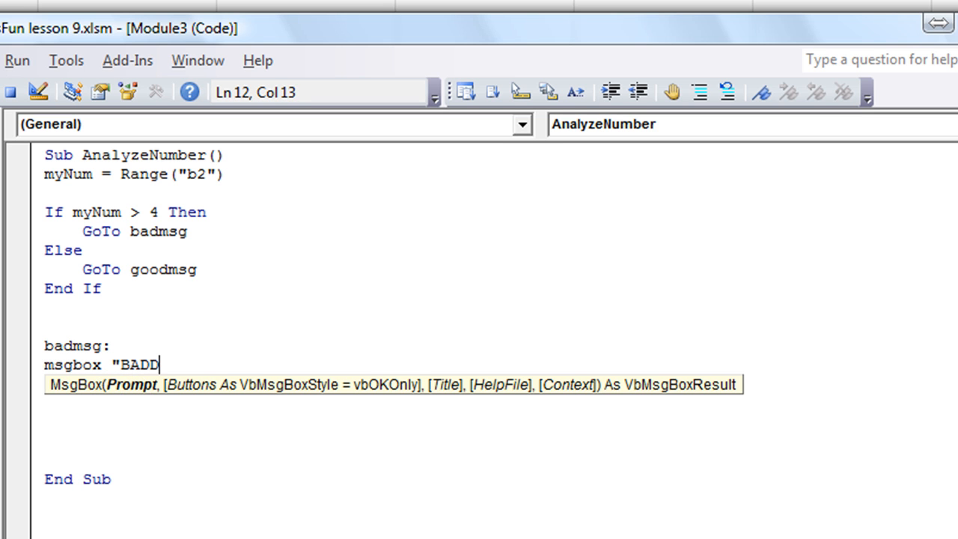
pyautogui.write('!"')
pyautogui.write('goodmsg:')
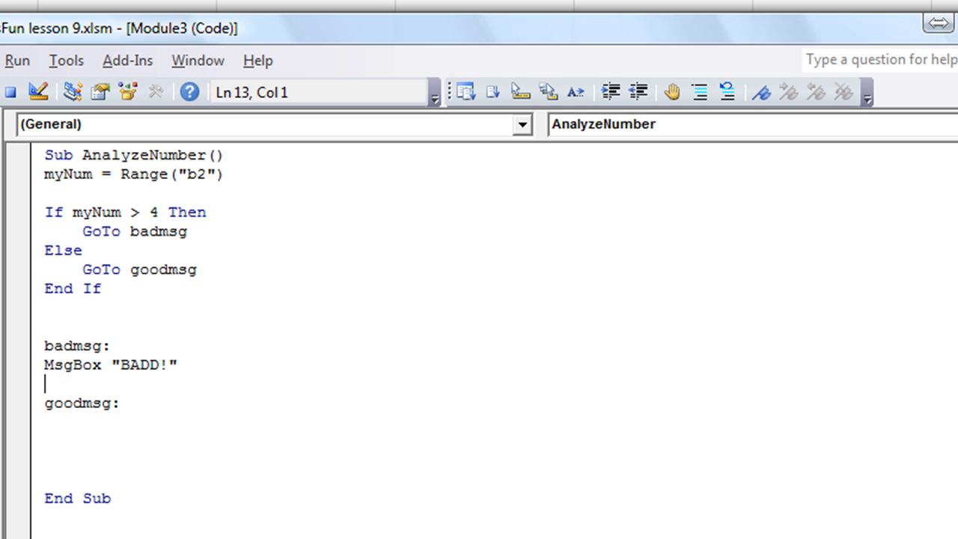
pyautogui.write('goto ending')
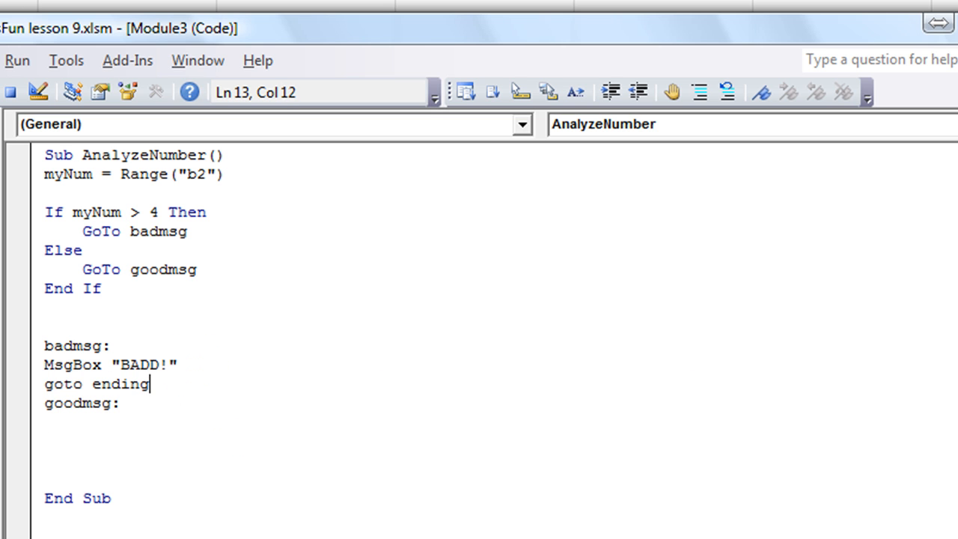
pyautogui.click(140, 452)
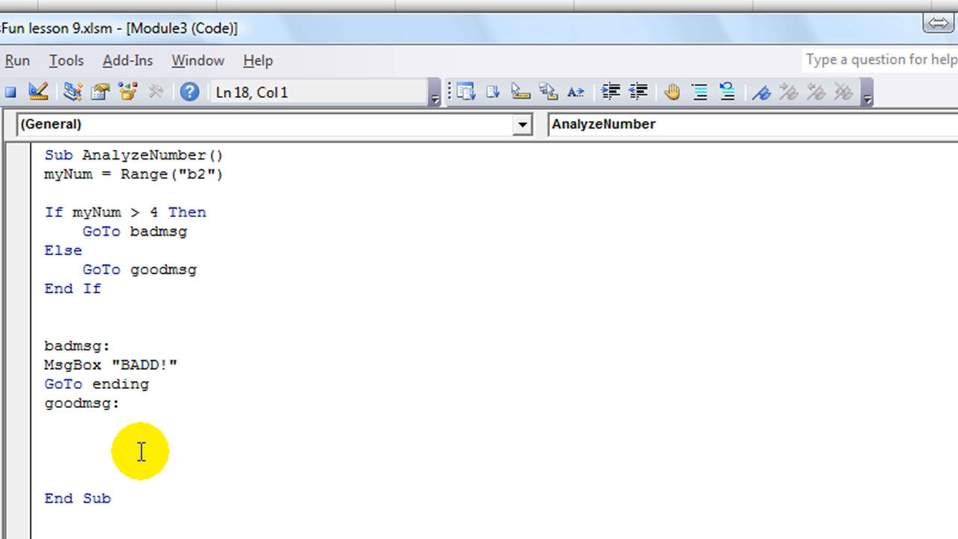
# Add the ending: label just above End Sub.
pyautogui.write('ending:')
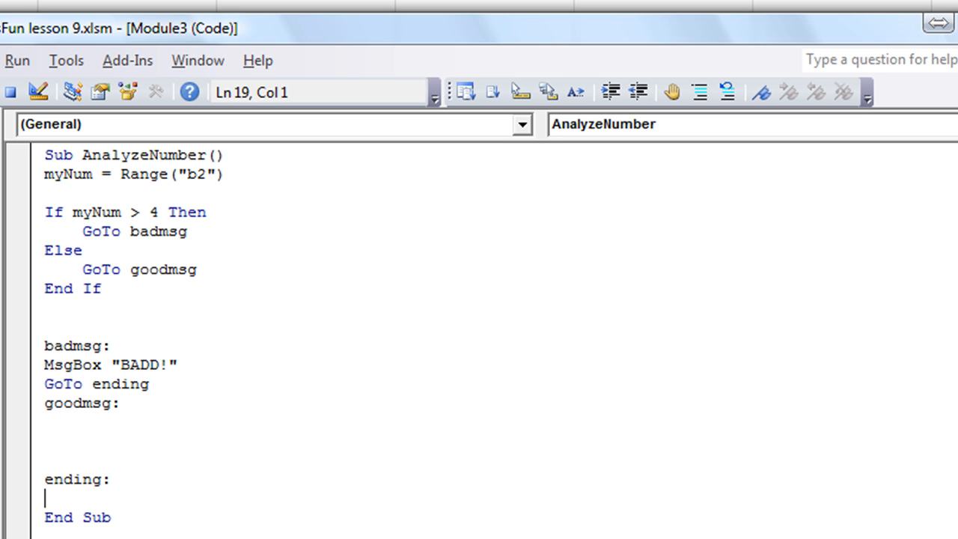
pyautogui.moveTo(182, 469)
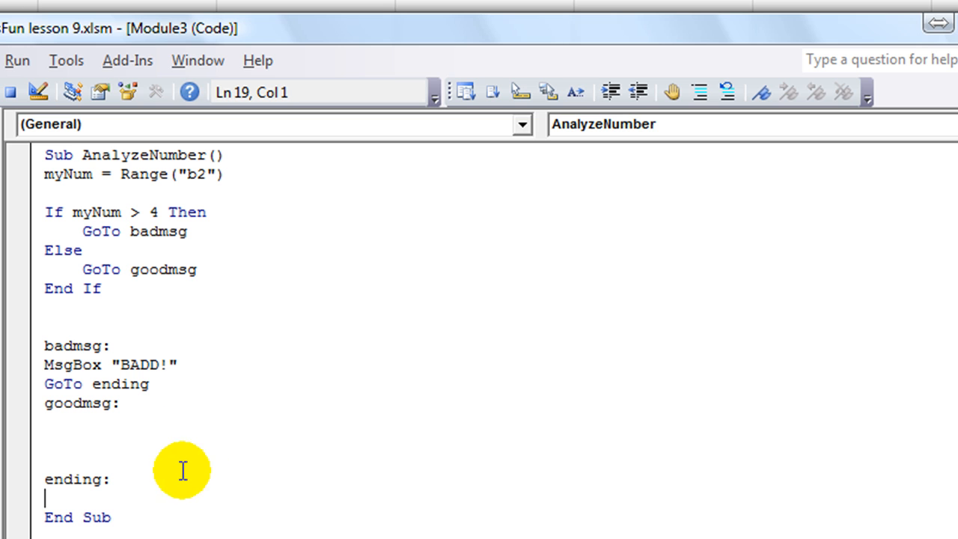
pyautogui.moveTo(123, 517)
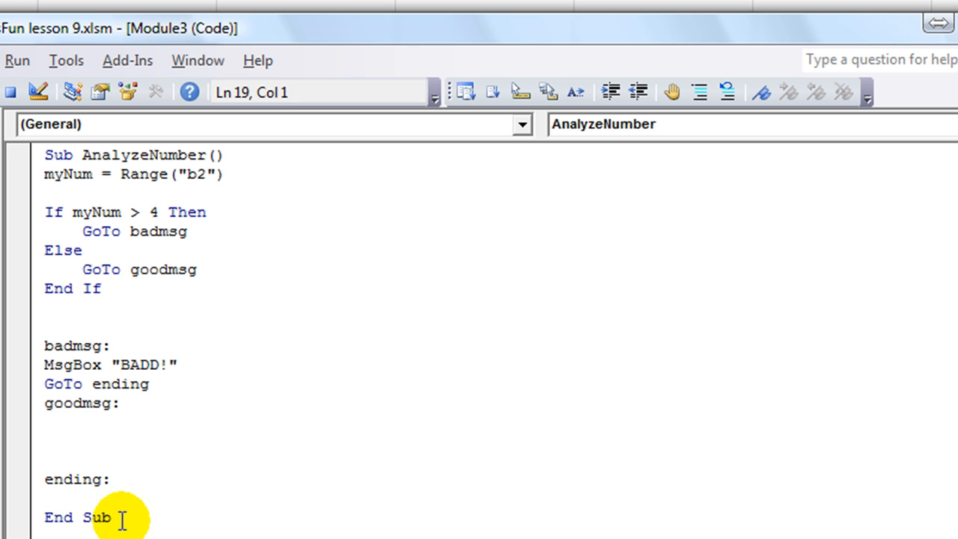
pyautogui.moveTo(117, 392)
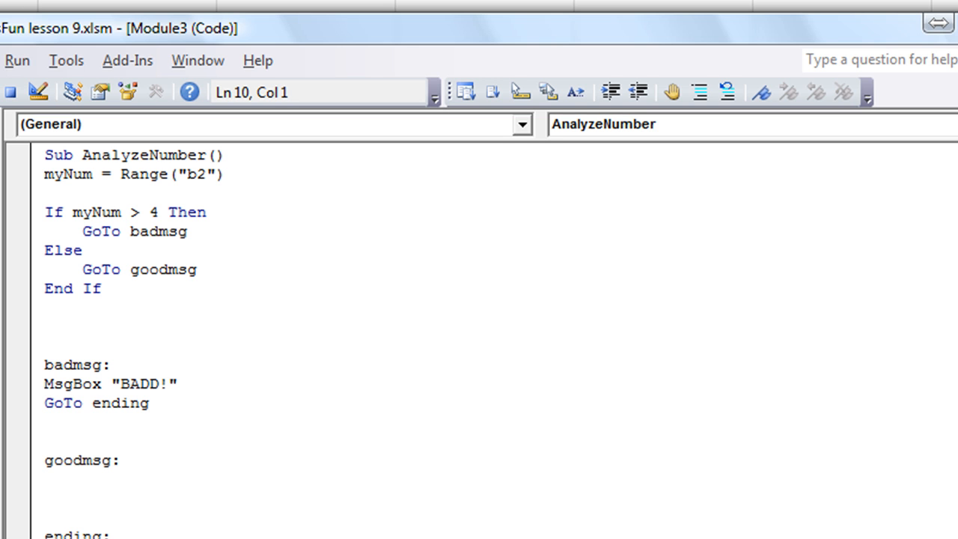
# Add GoTo ending after End If and change the pasted goodmsg message to "GOOD!".
pyautogui.write('goto end')
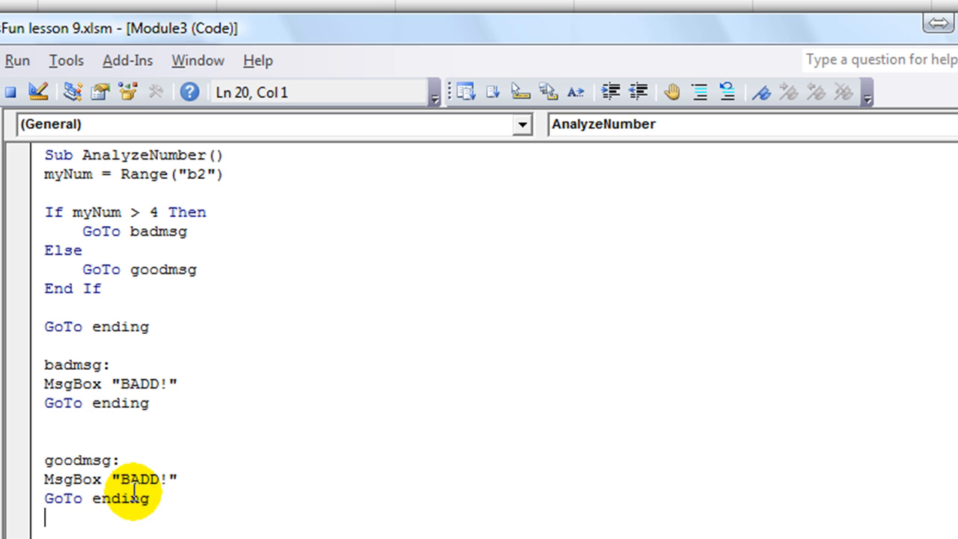
pyautogui.click(134, 479)
pyautogui.write('G')
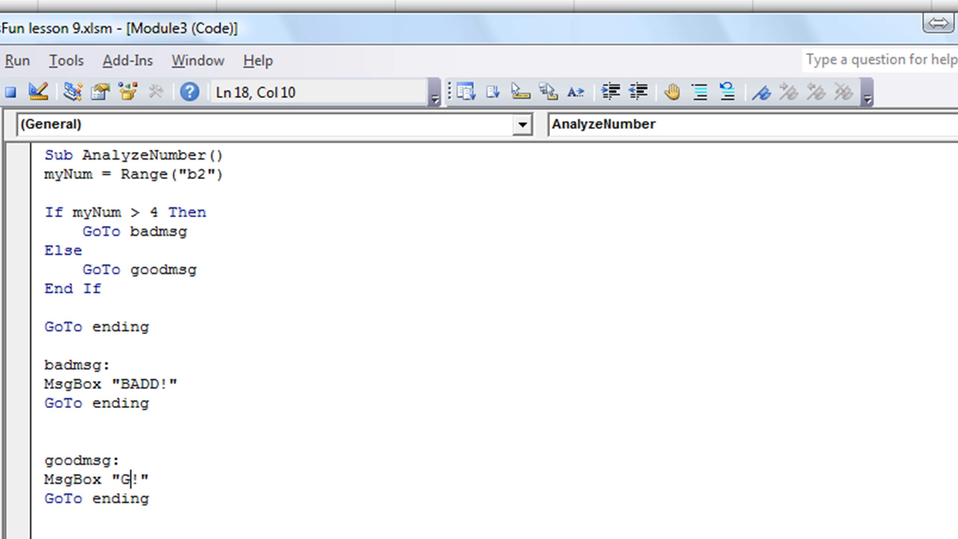
pyautogui.write('OOD')
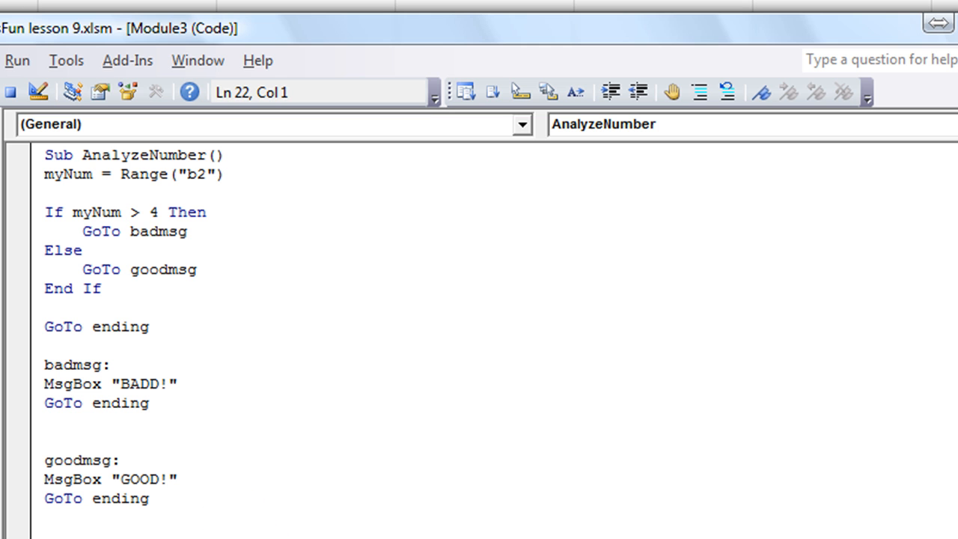
pyautogui.click(189, 230)
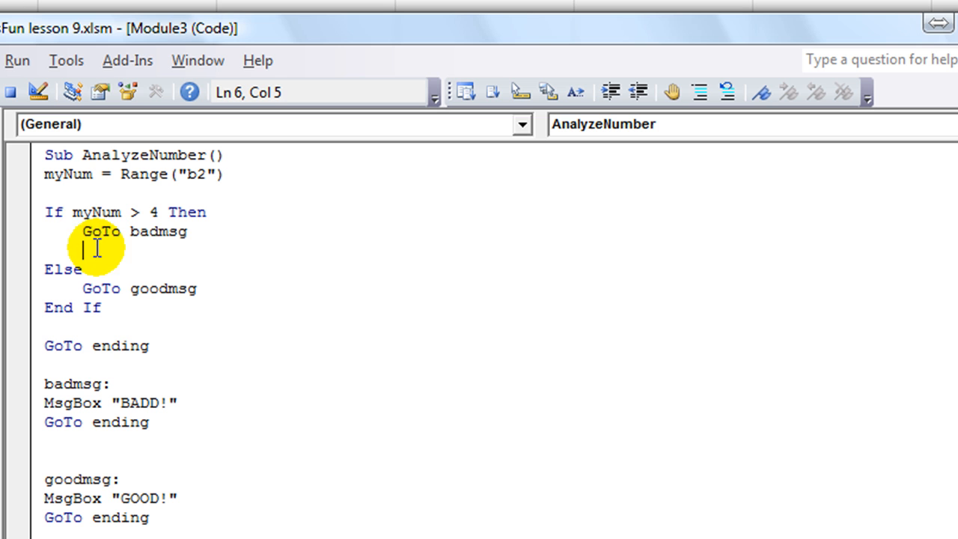
pyautogui.moveTo(82, 231); pyautogui.dragTo(187, 230)
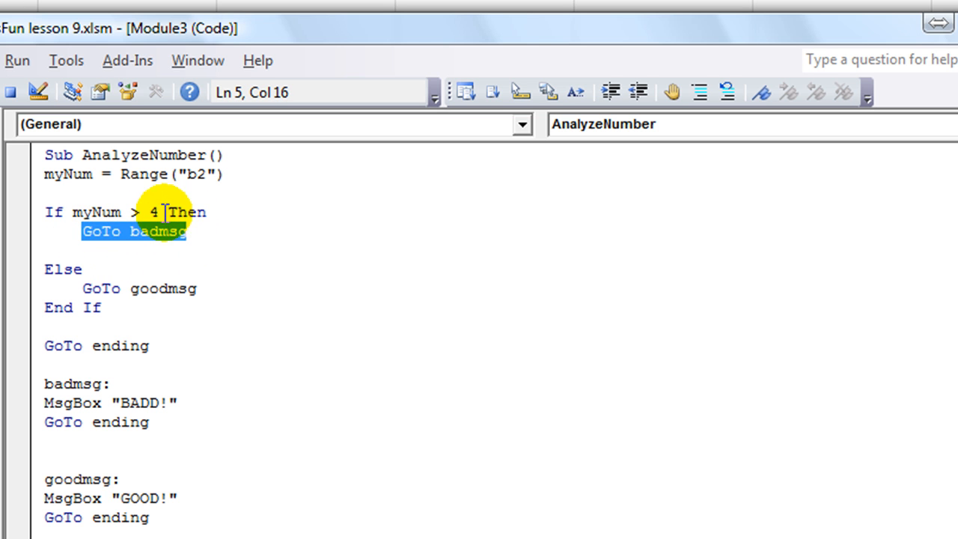
pyautogui.moveTo(147, 524)
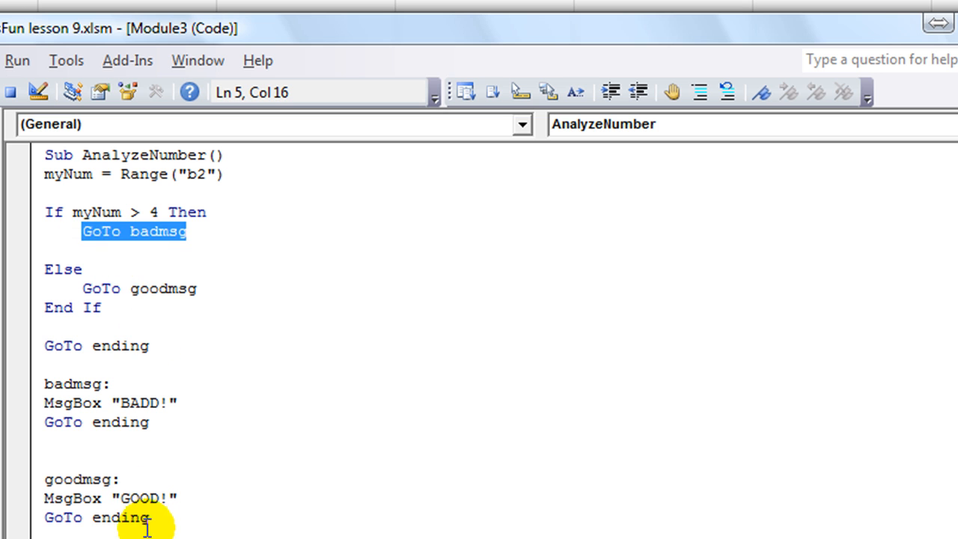
pyautogui.click(110, 383)
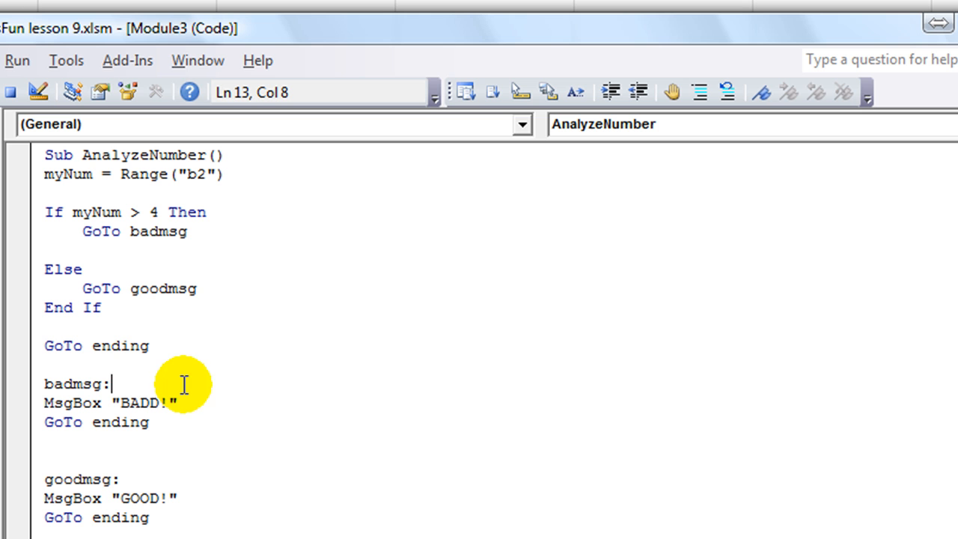
pyautogui.moveTo(225, 236)
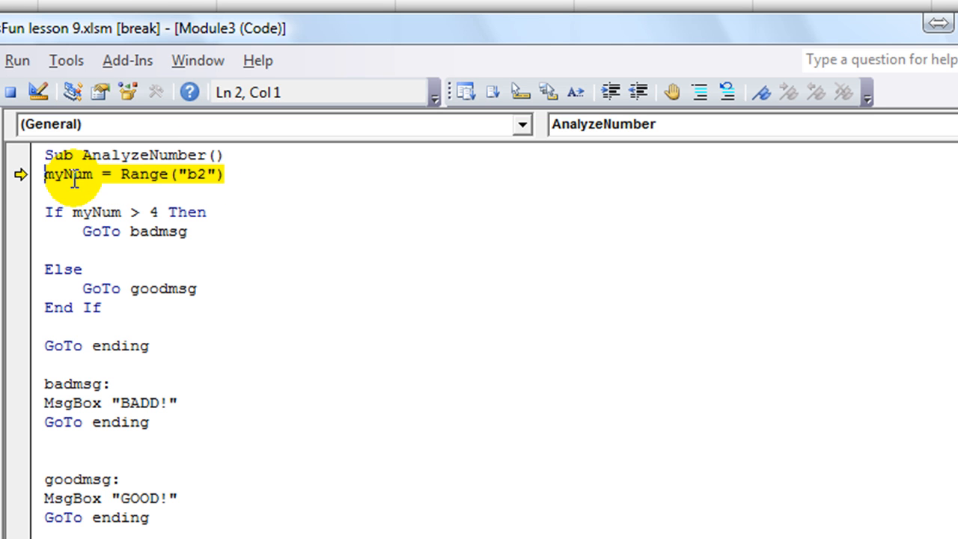
# Step through AnalyzeNumber with F8 and dismiss the GOOD! message box.
pyautogui.press('F8')
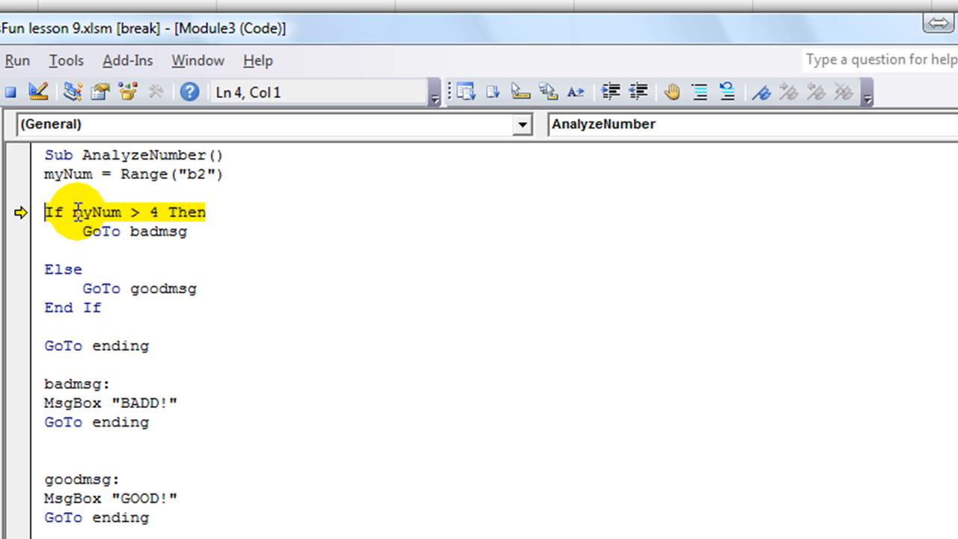
pyautogui.moveTo(153, 213)
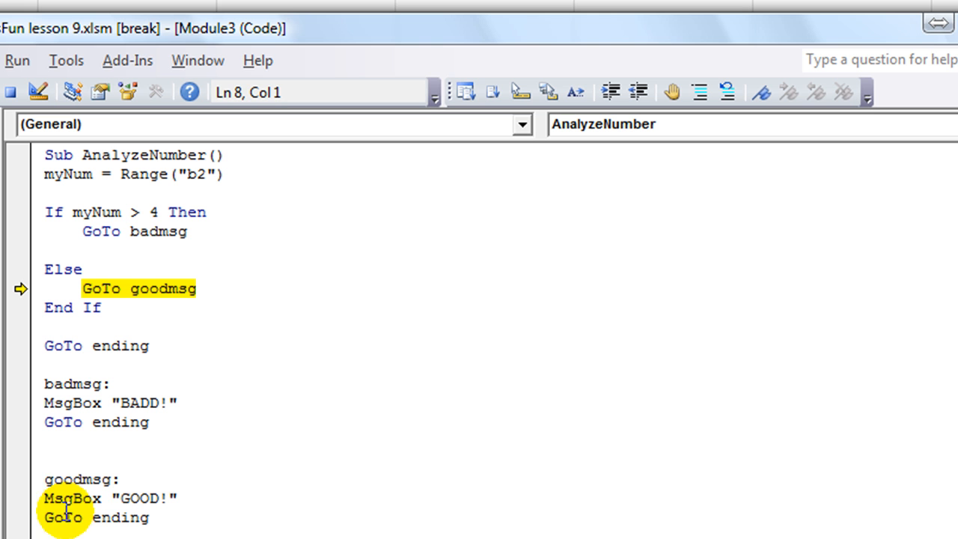
pyautogui.press('F8')
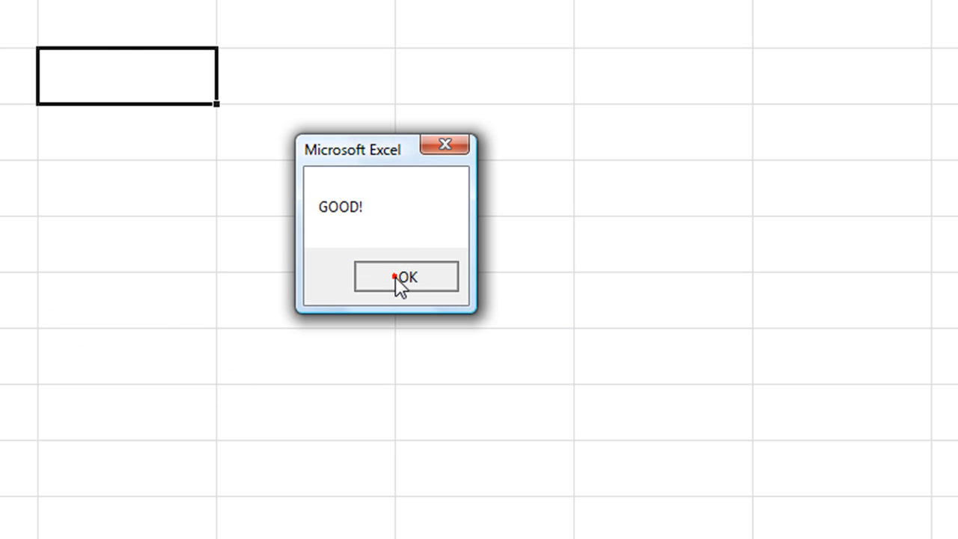
pyautogui.click(407, 277)
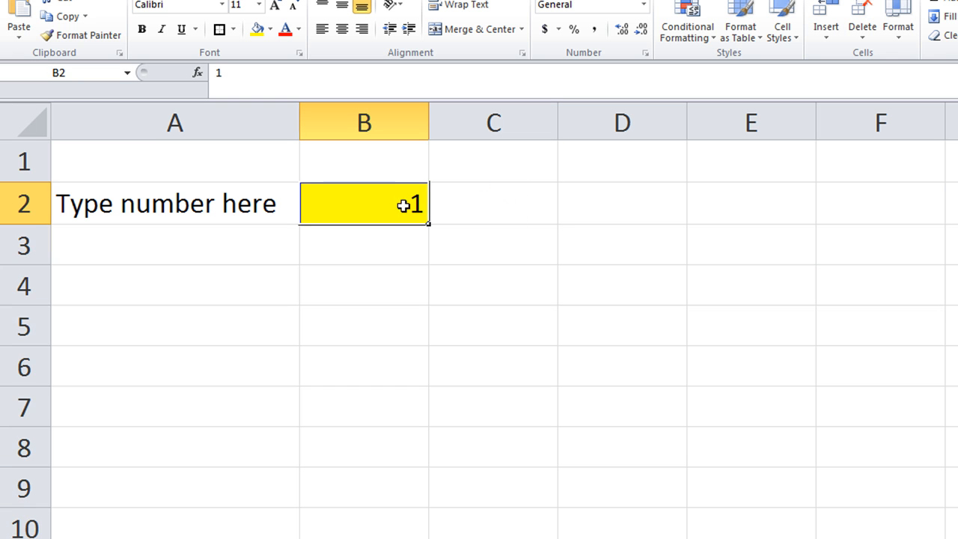
# Enter 5 in B2, run AnalyzeNumber and dismiss the BADD! message.
pyautogui.write('5')
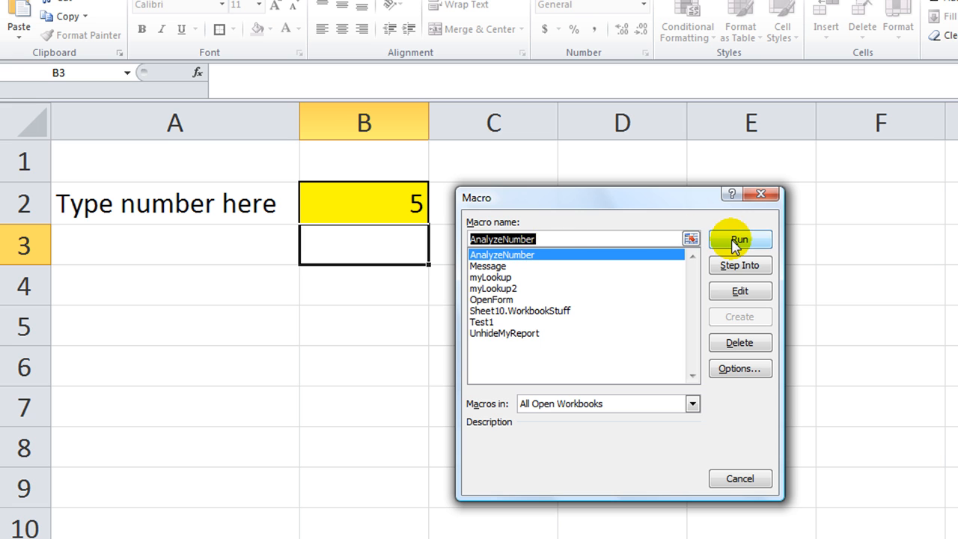
pyautogui.click(739, 240)
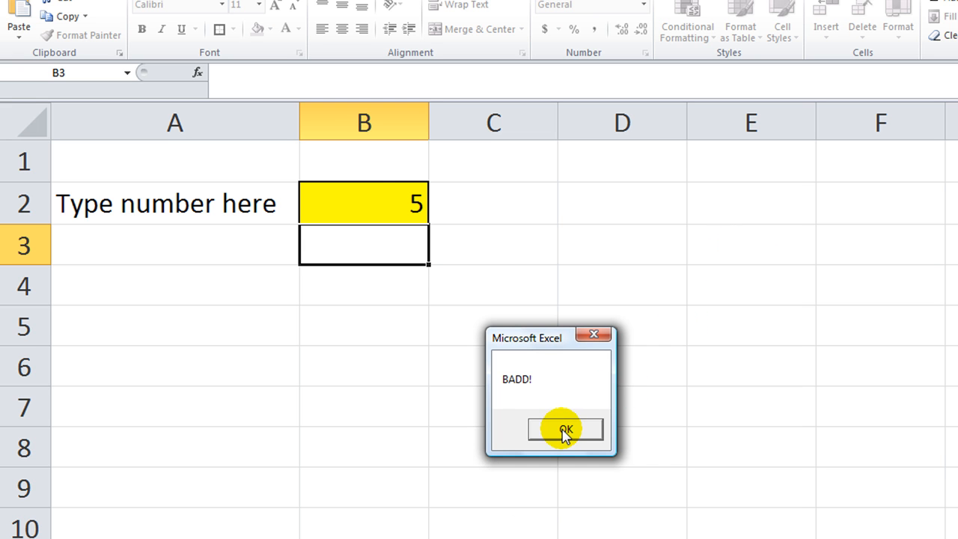
pyautogui.click(565, 428)
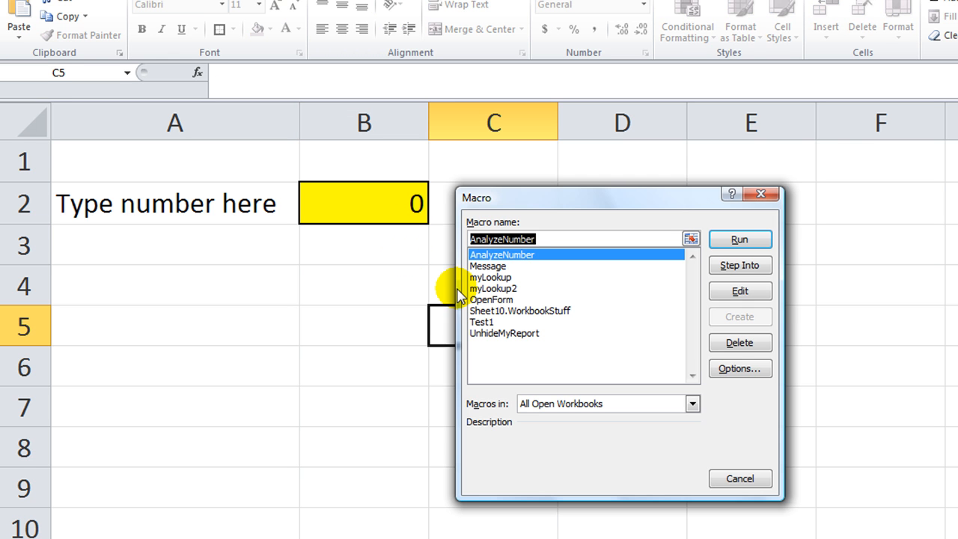
# Run AnalyzeNumber with 0 in B2 and dismiss the GOOD! message.
pyautogui.click(740, 239)
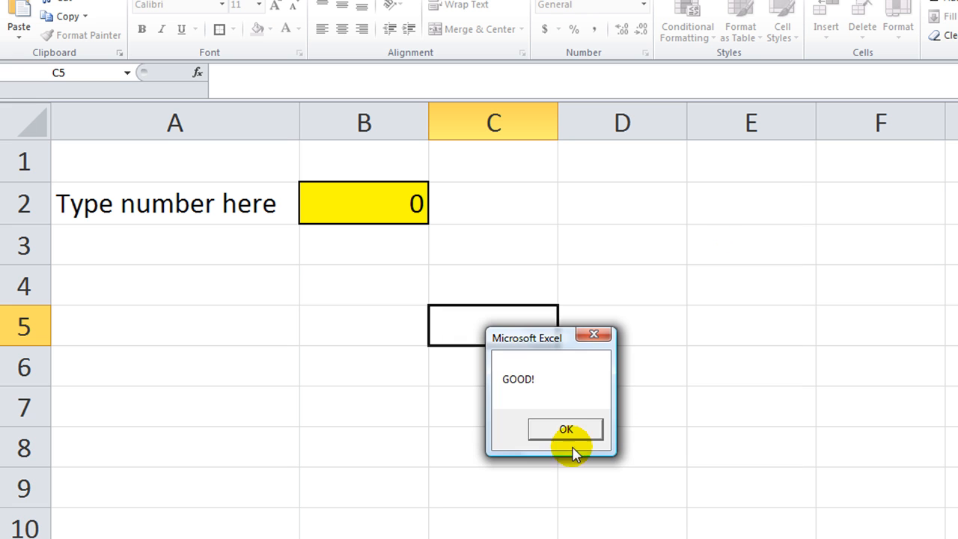
pyautogui.click(565, 428)
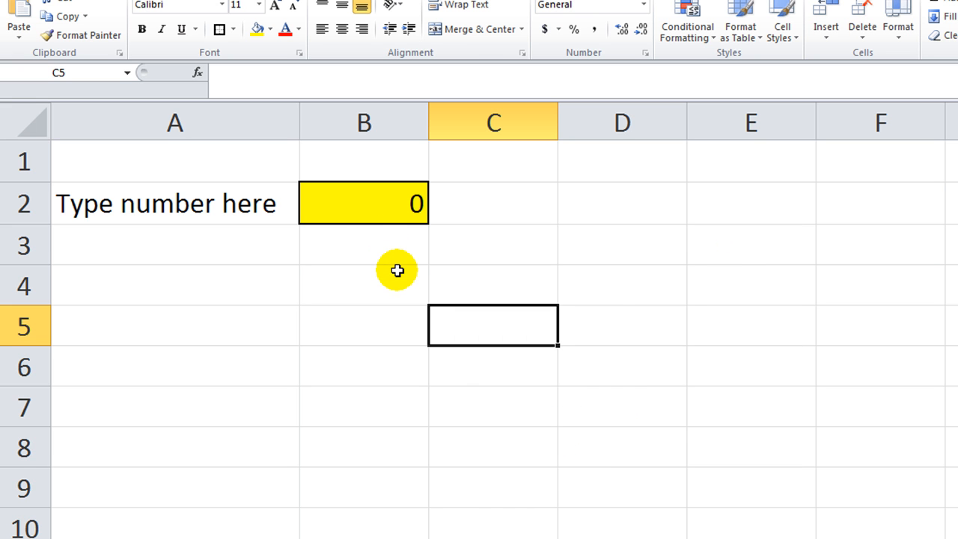
pyautogui.moveTo(400, 257)
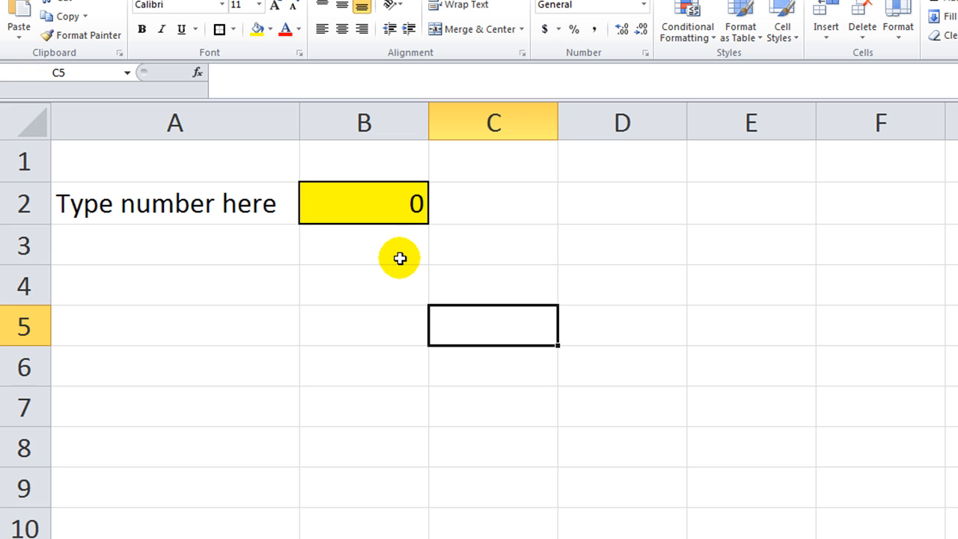